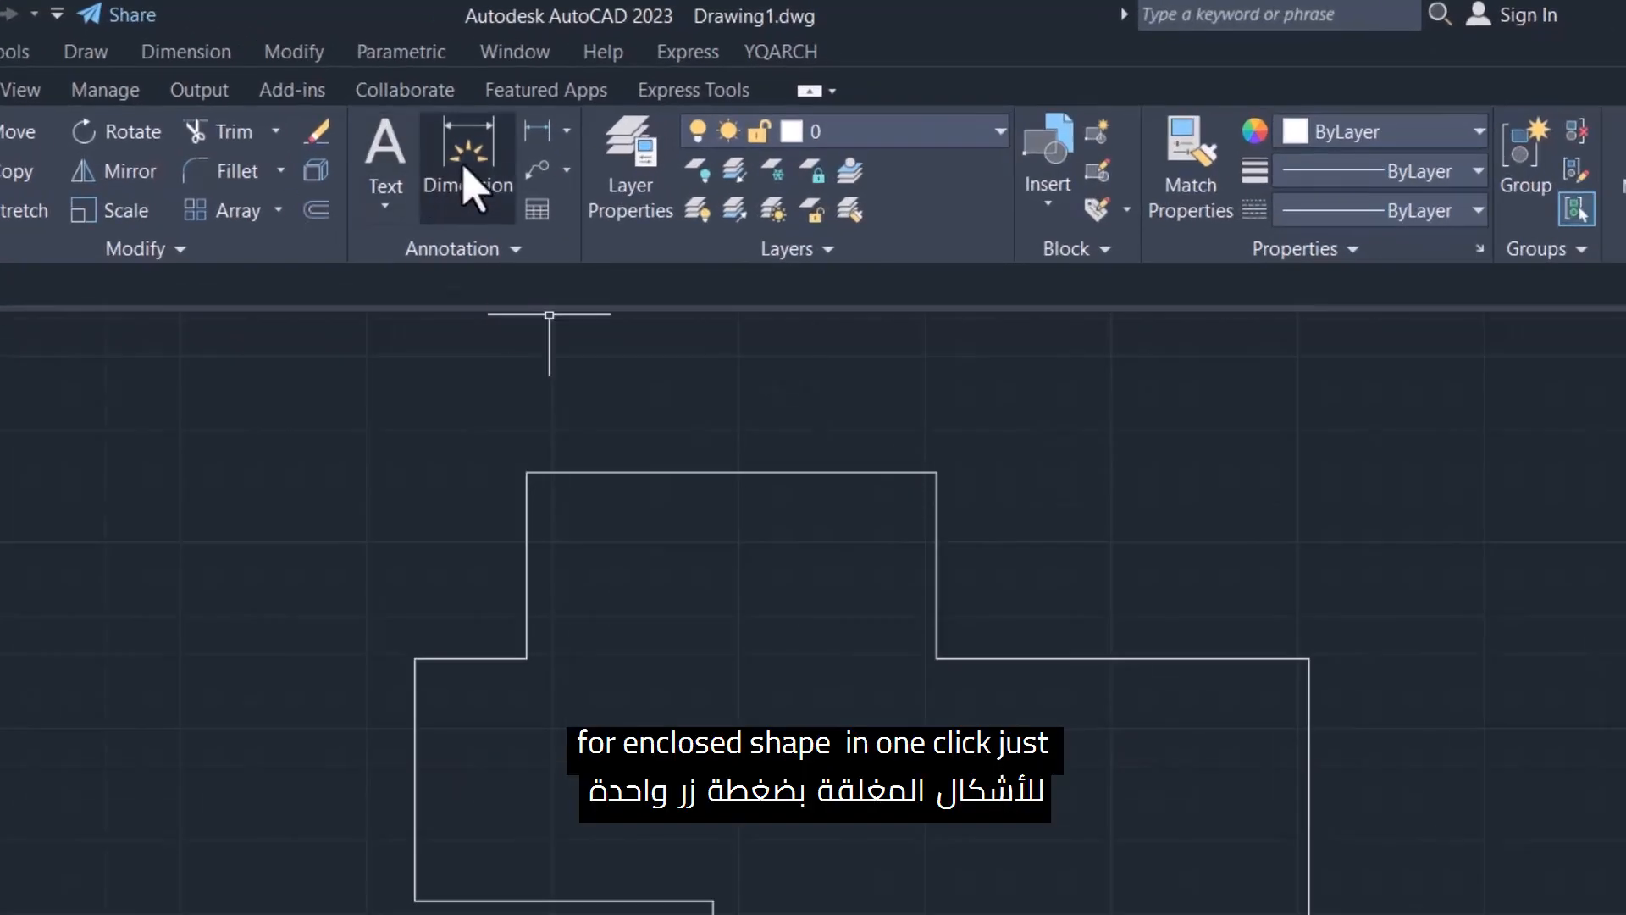
Abandon the manual edge dimension and start APPLOAD to bring up the application loader
click(468, 146)
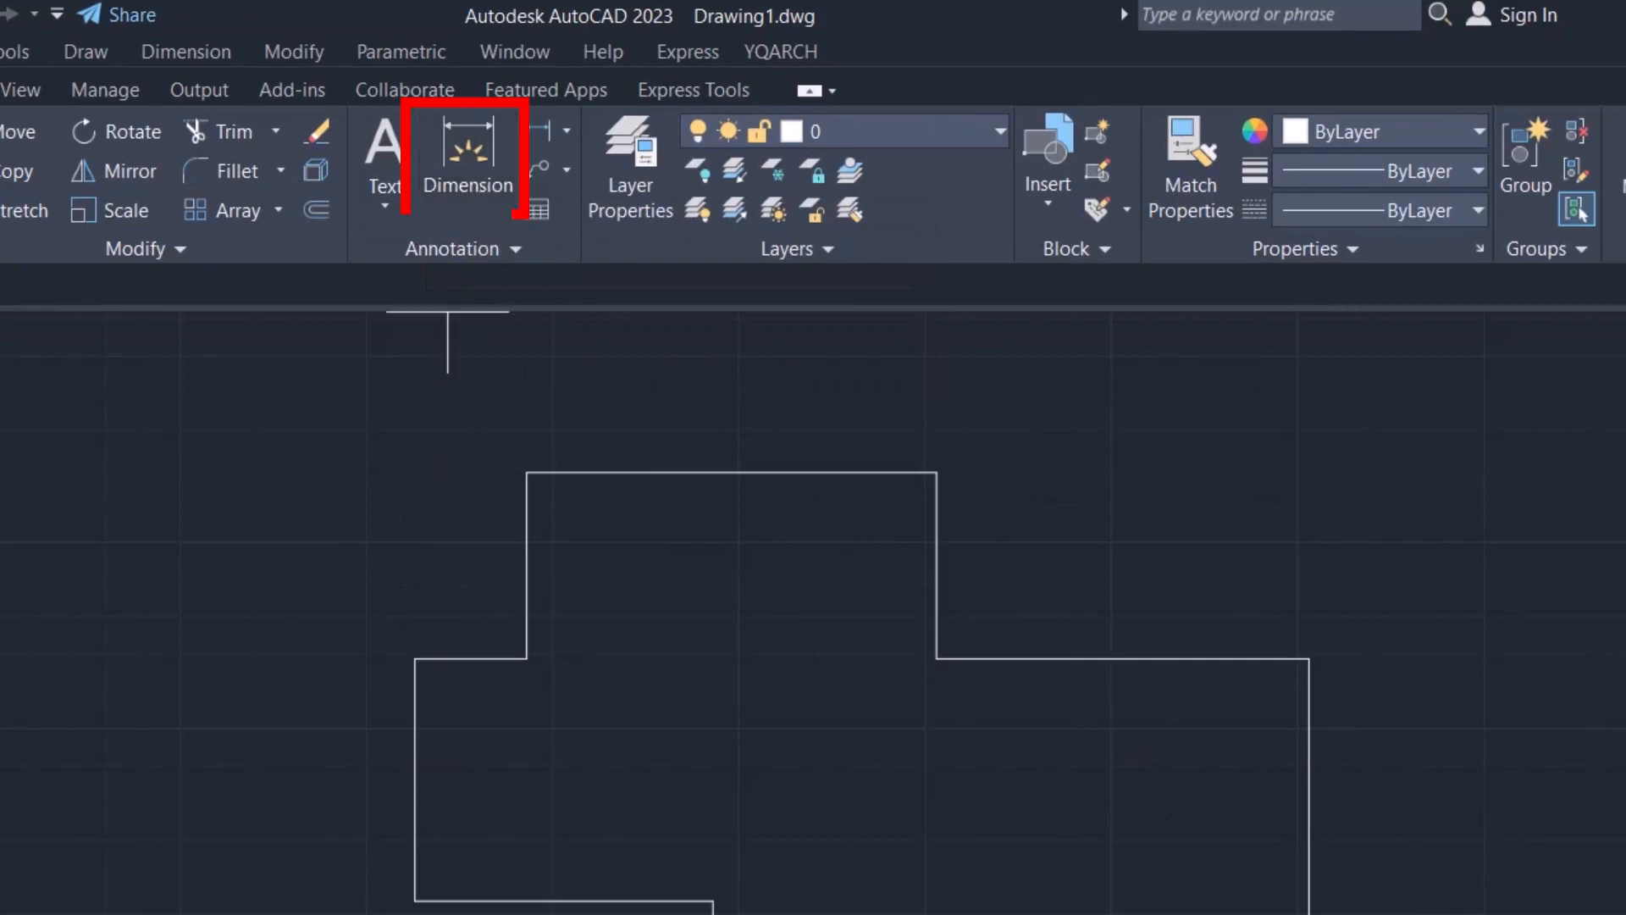
click(467, 161)
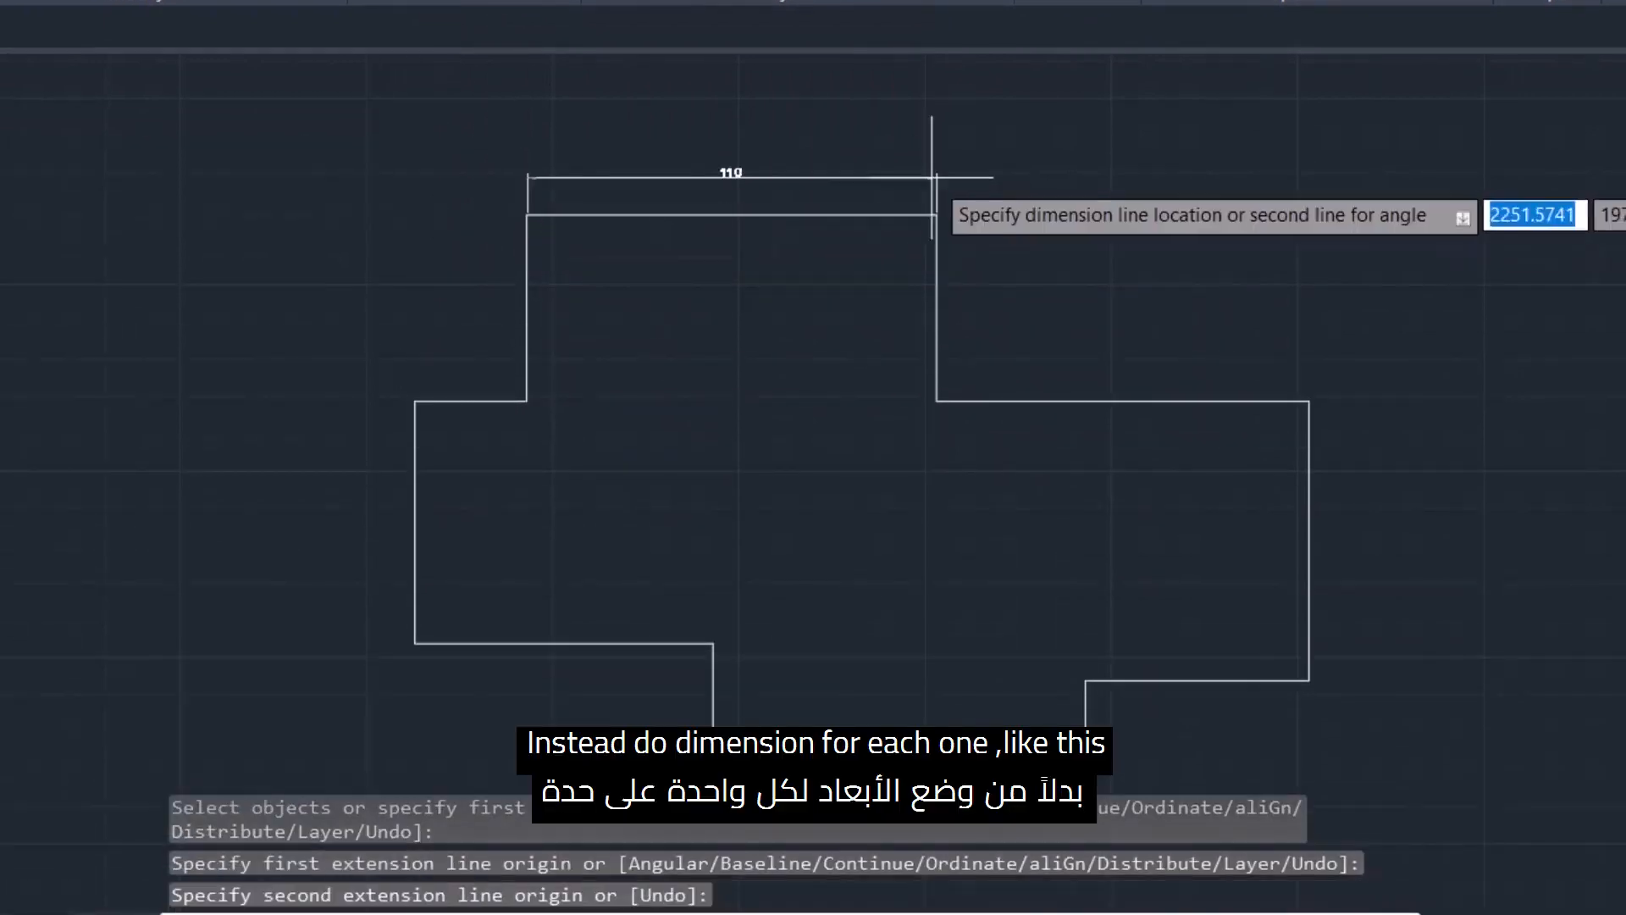
text(ap)
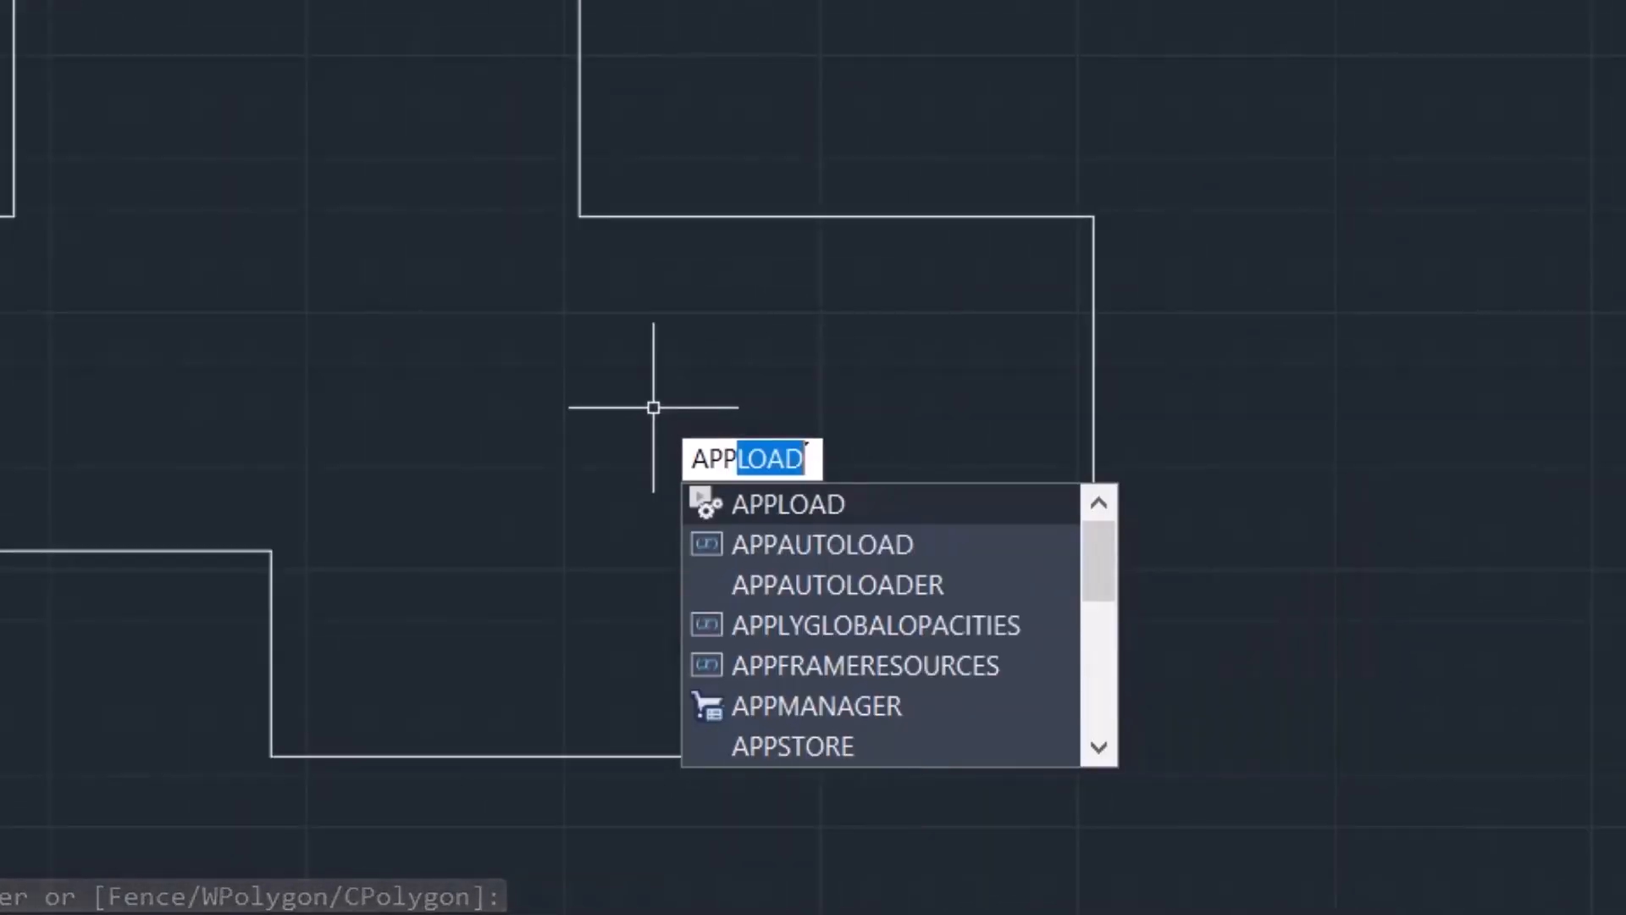
key(Enter)
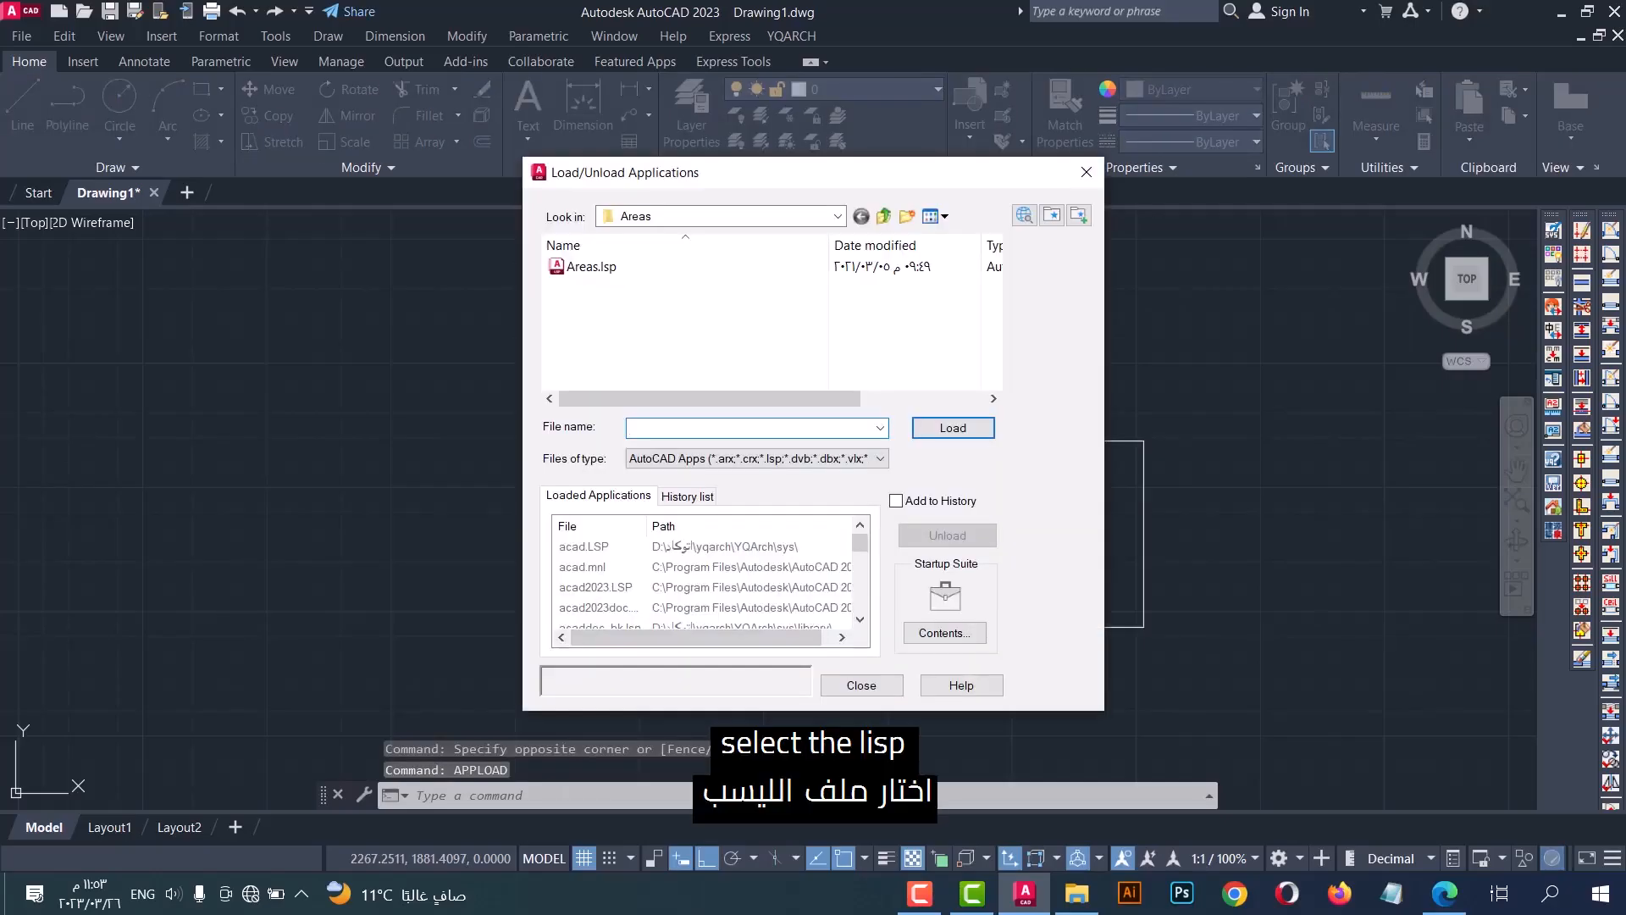
Select Pdim.LSP, load it into the session and close the loader
click(835, 215)
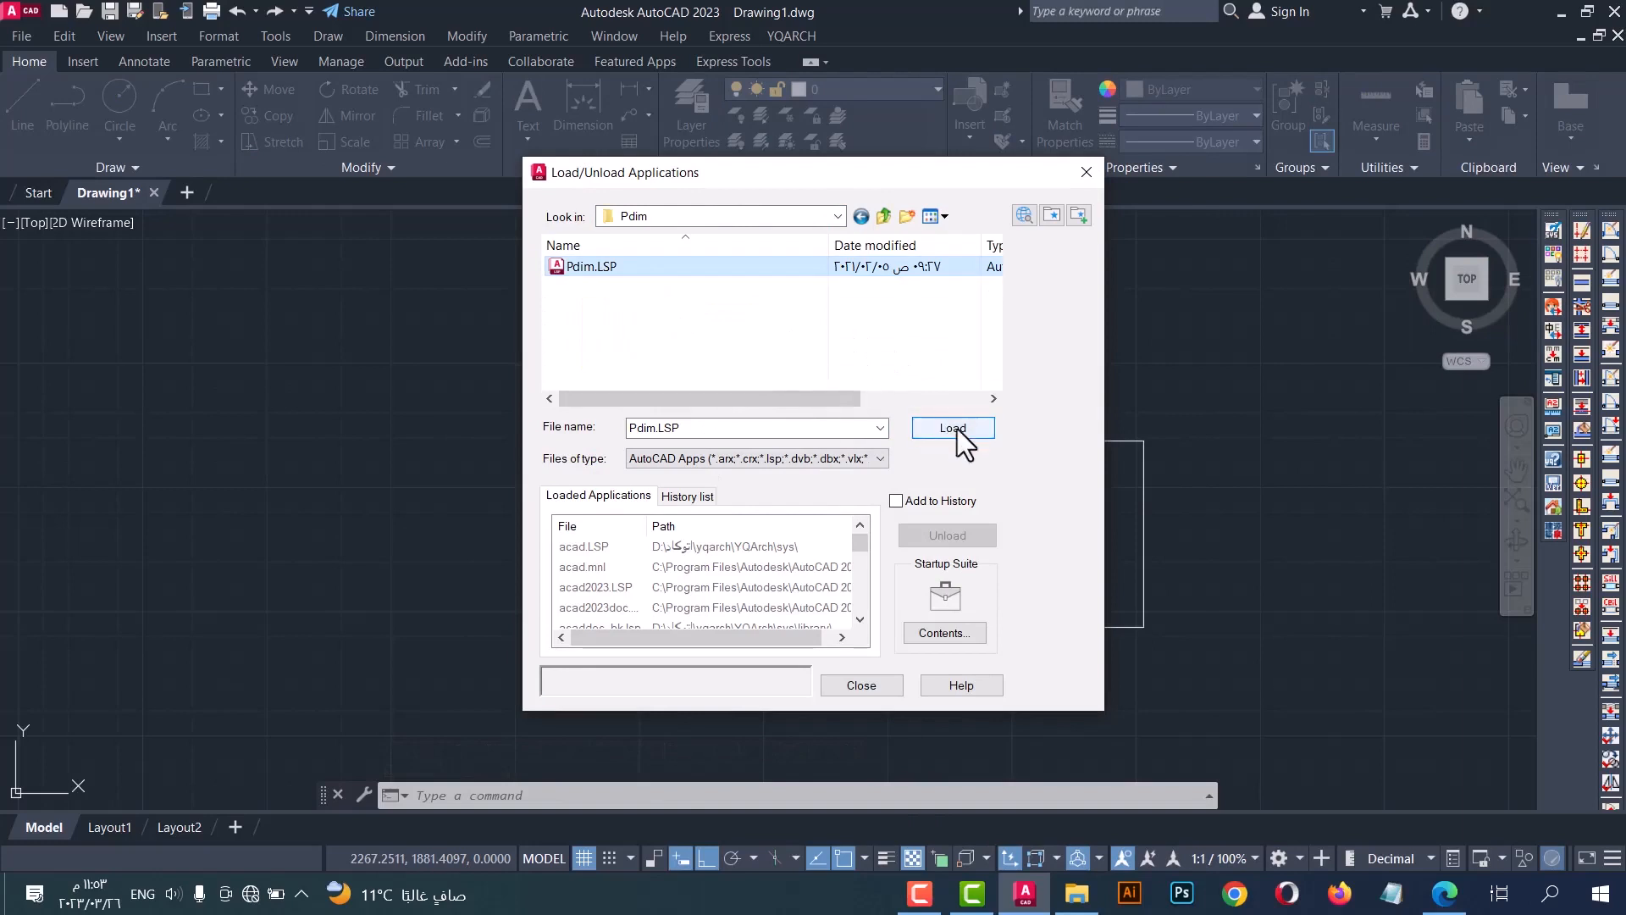
click(950, 429)
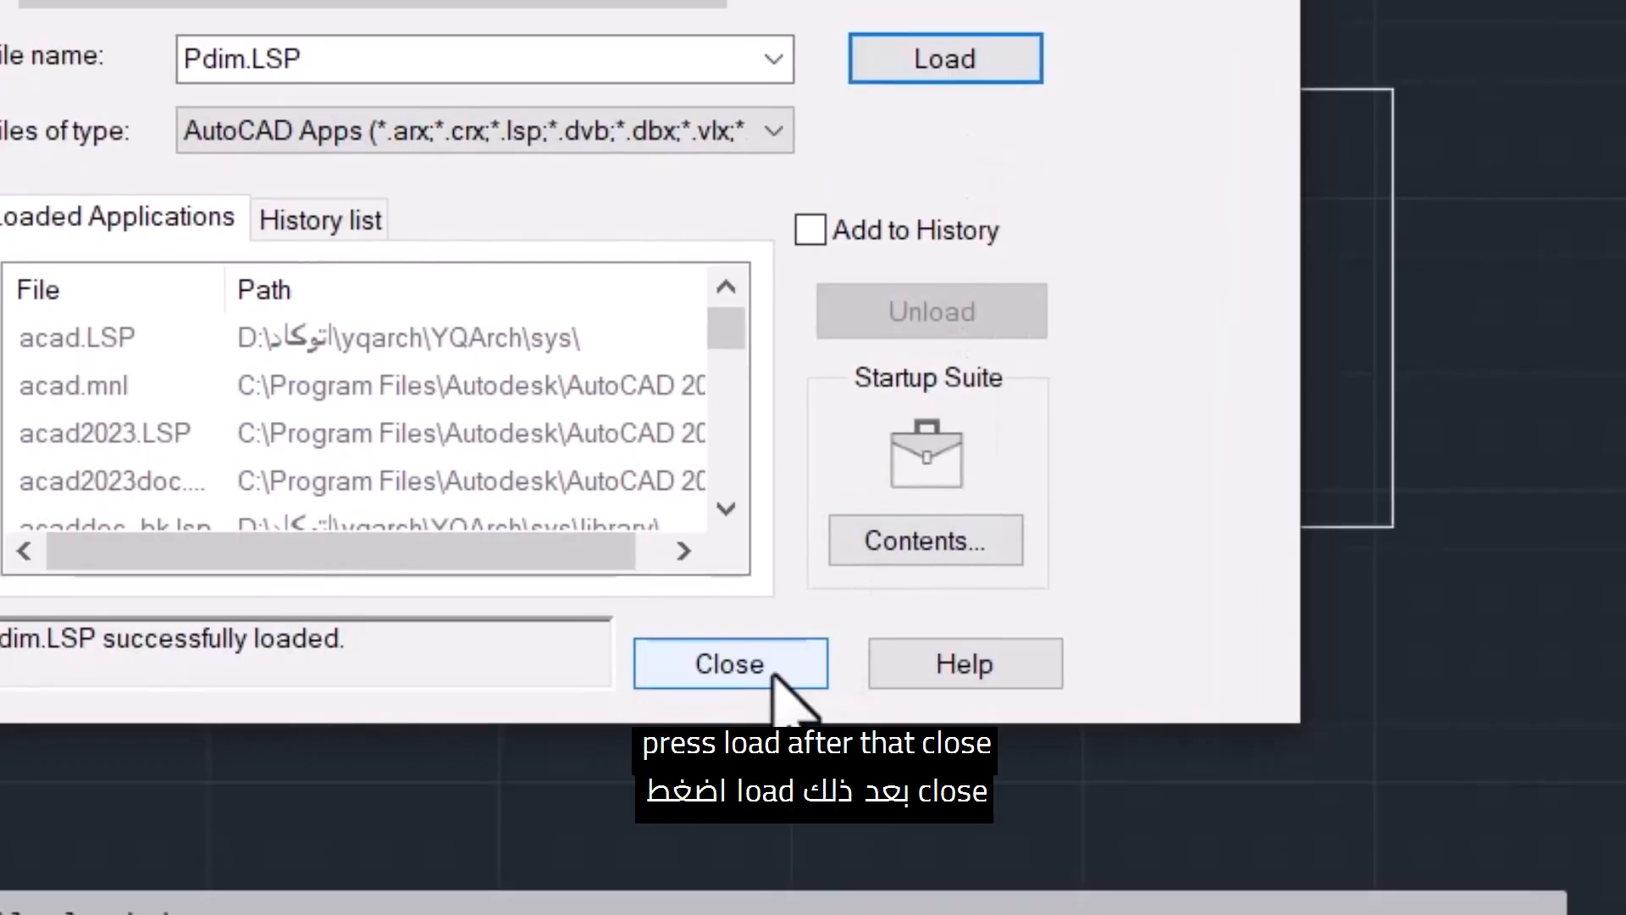
click(728, 662)
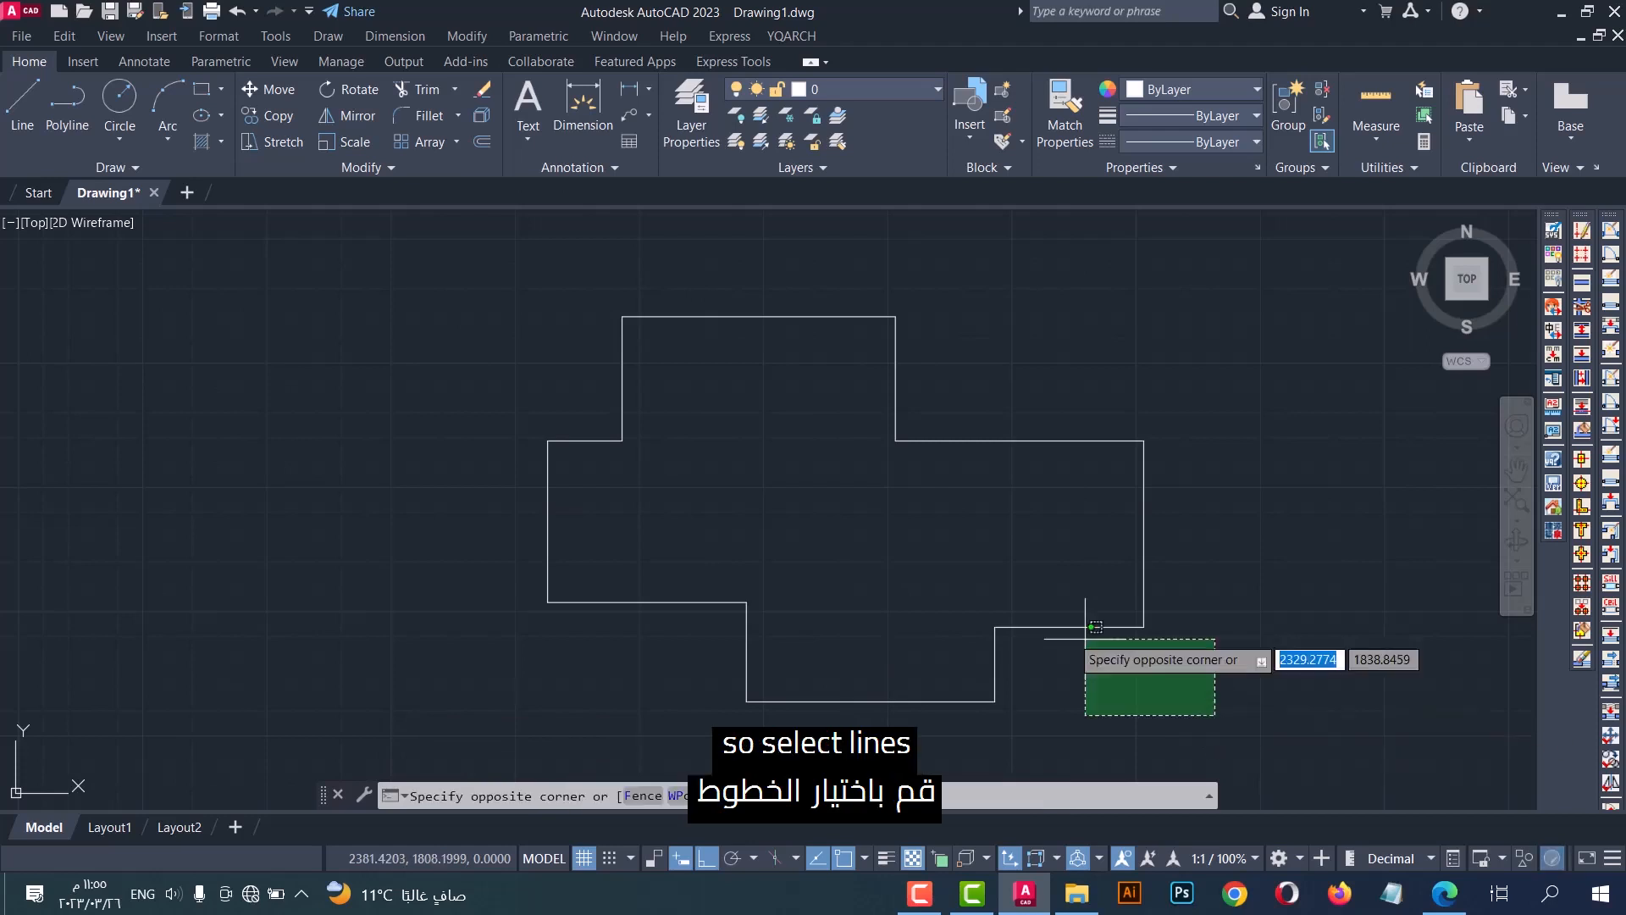
Join the twelve lines of the cross outline into one polyline with JOIN
text(J)
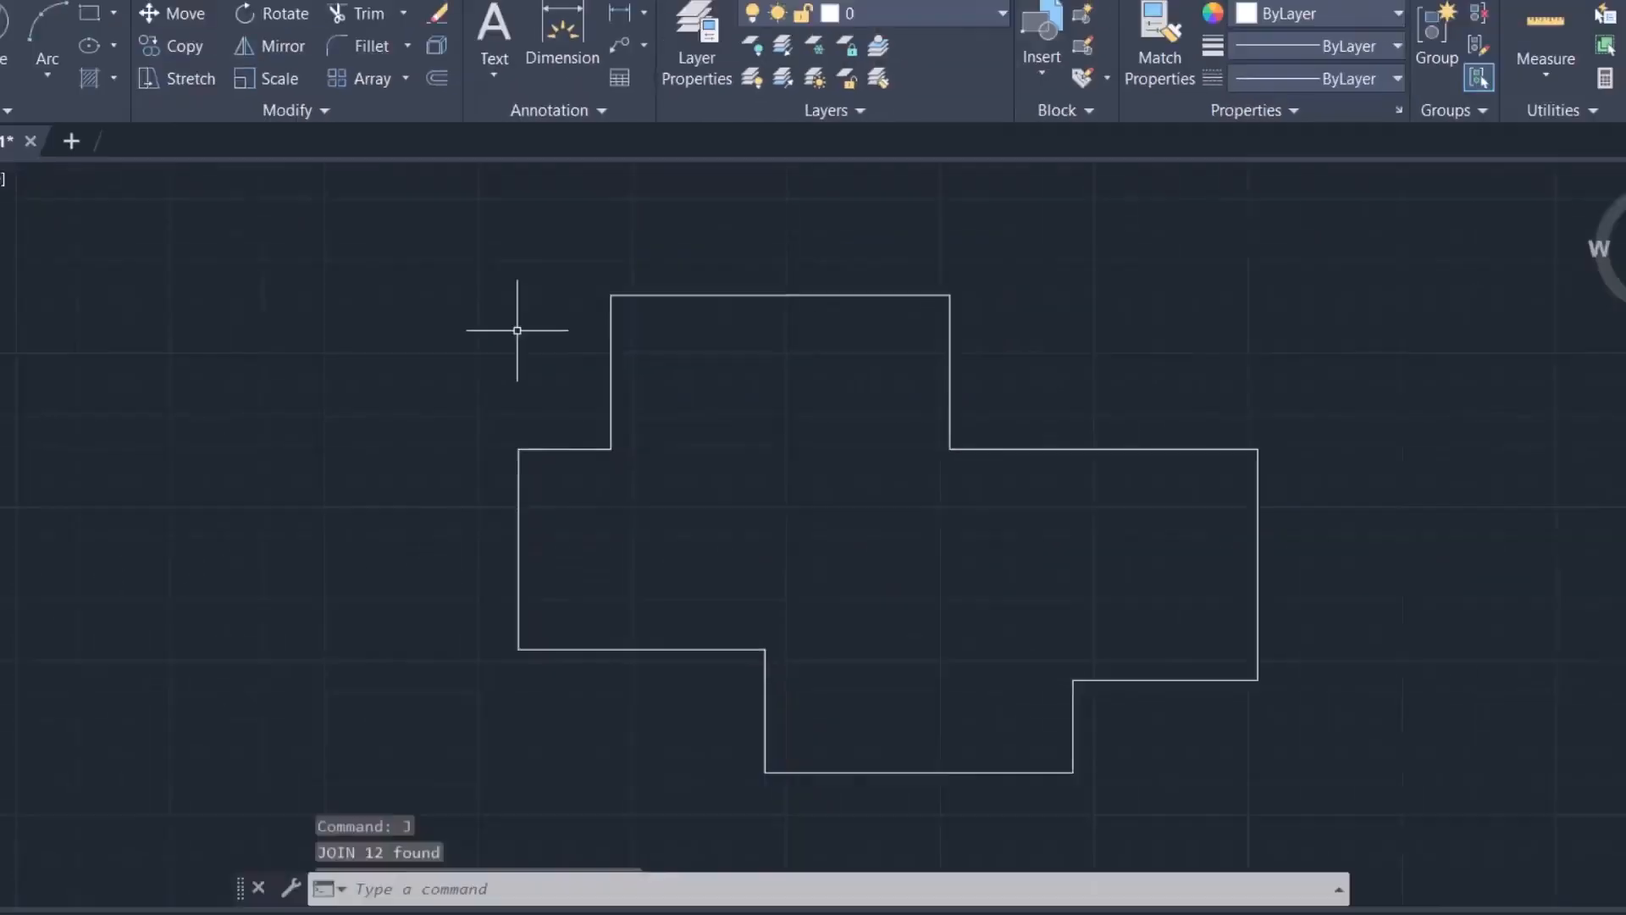
Run PDIM on the joined polyline so every edge gets its length dimension
text(P)
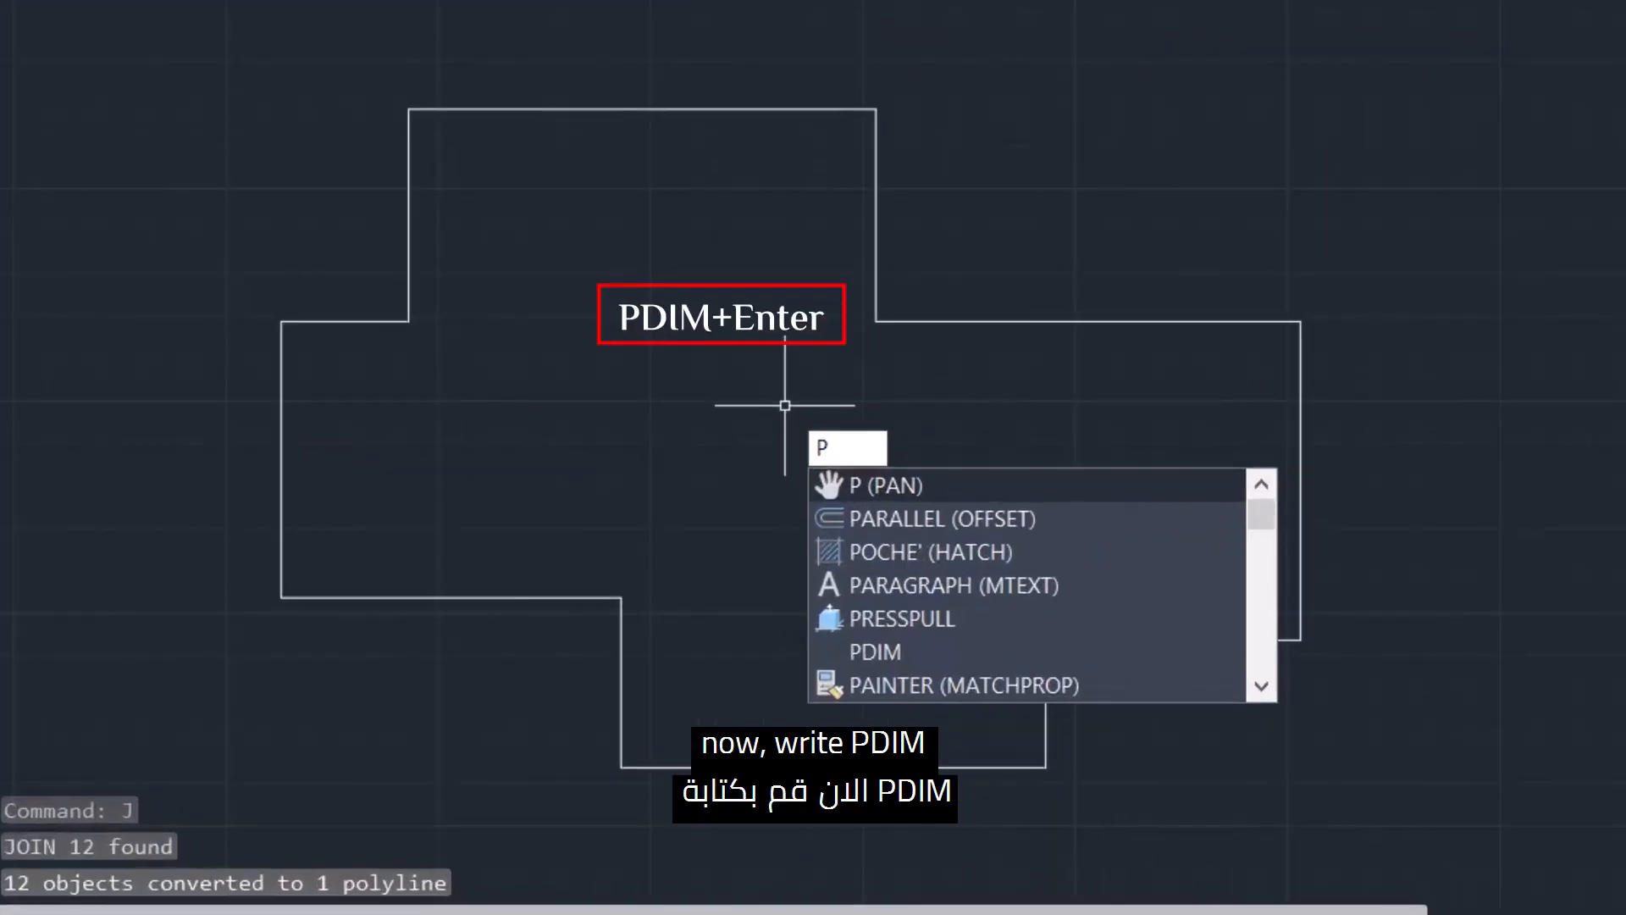
text(DIM)
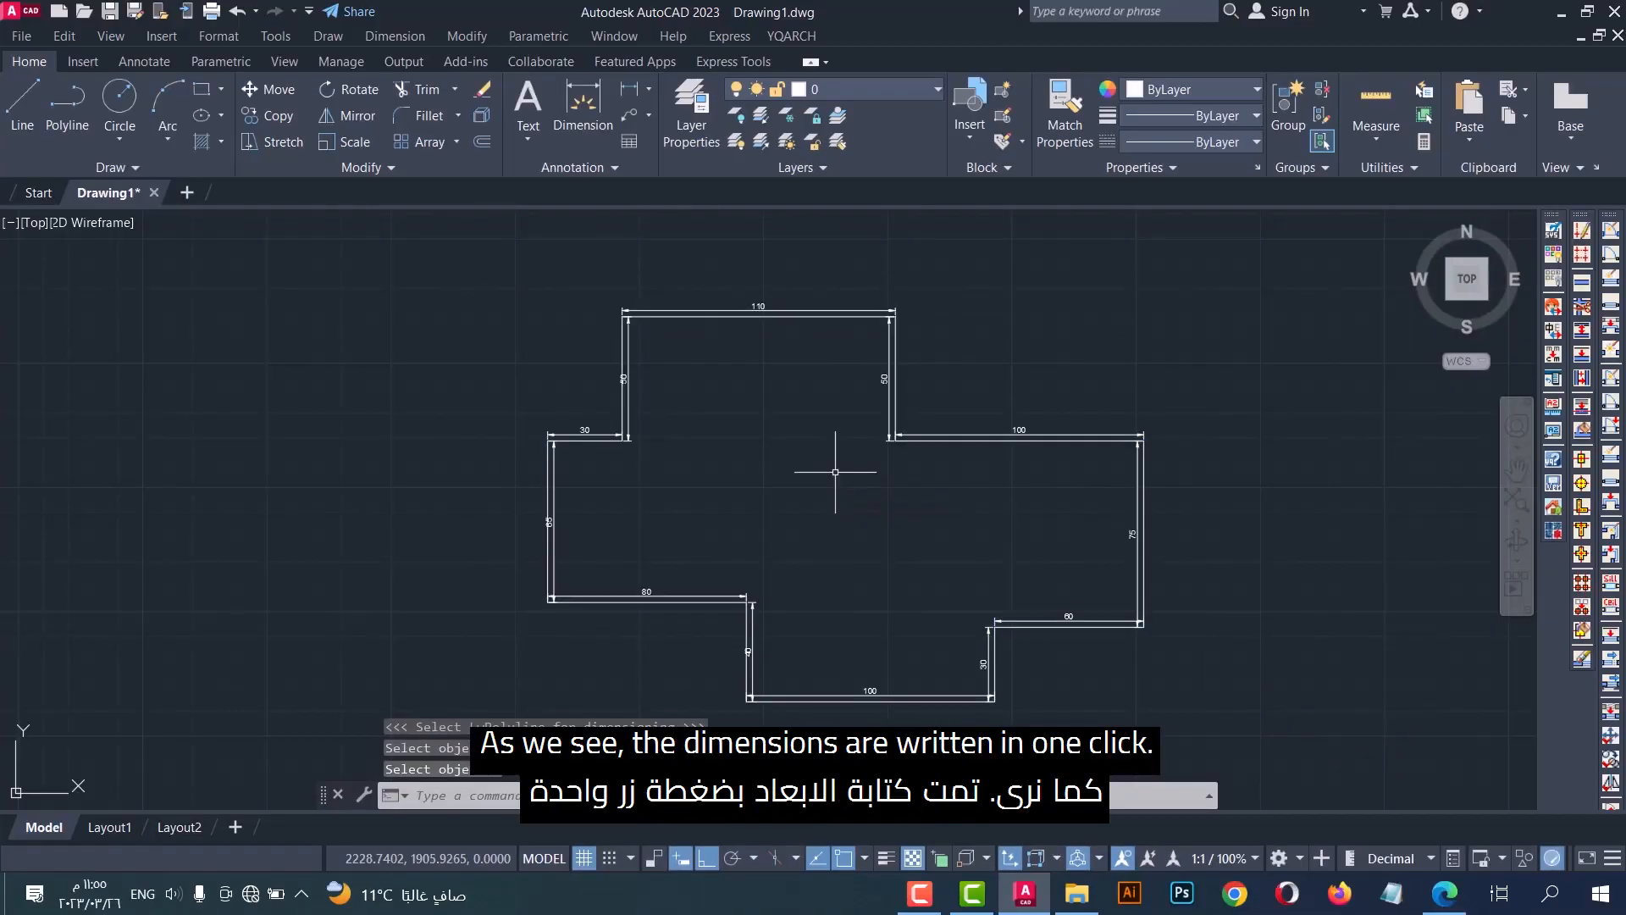
mouse_move(828, 391)
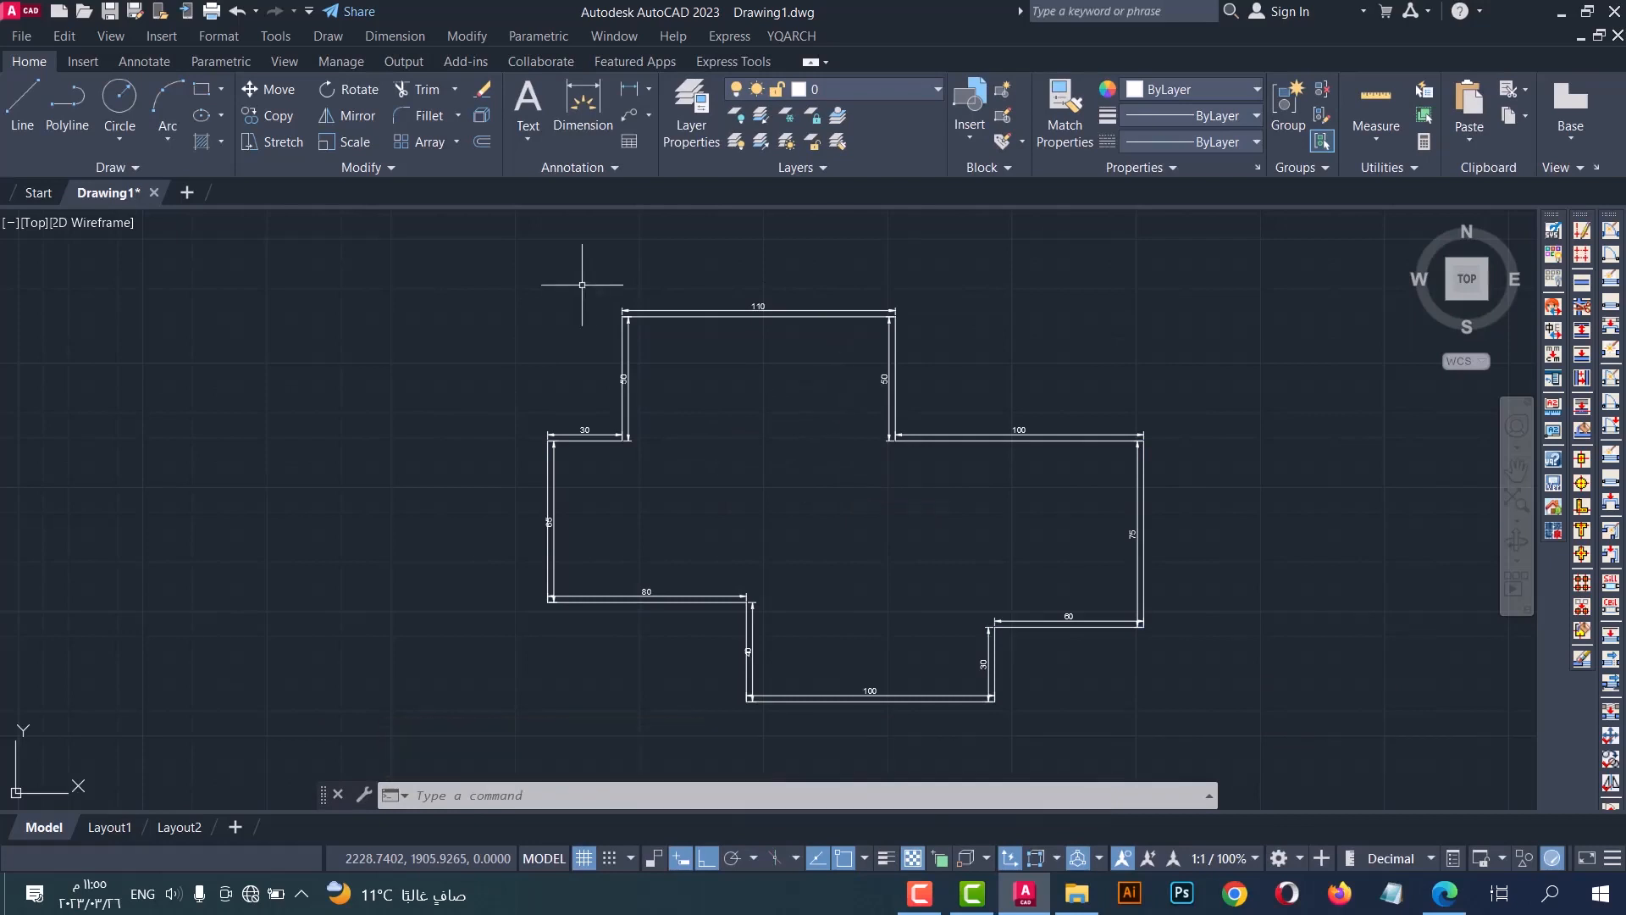
scroll(up, 3)
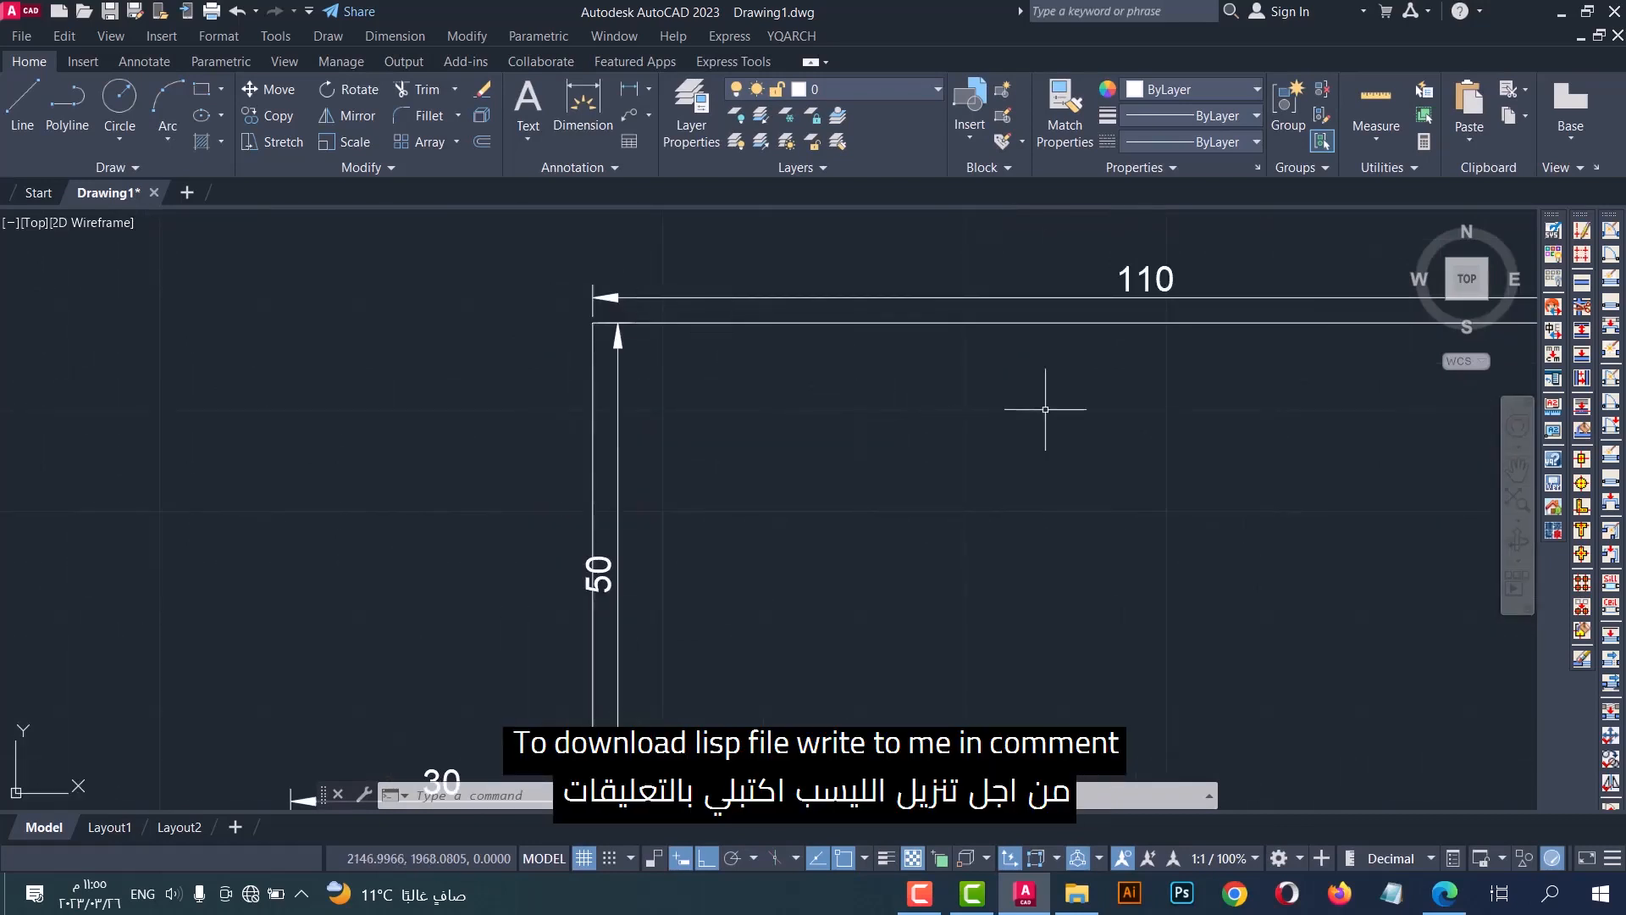